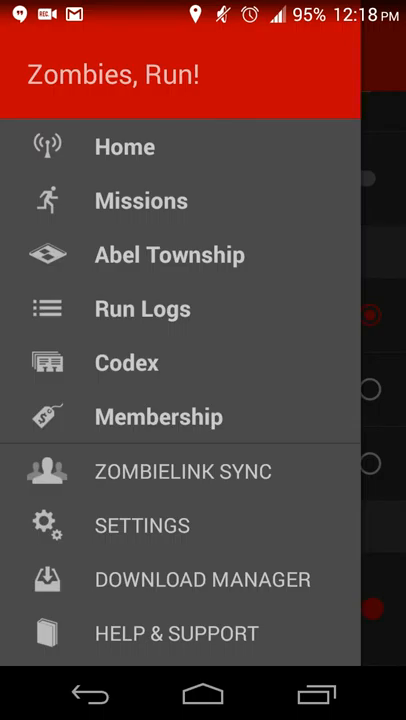
Step: Browse the Missions overview, including the Airdrop type, and open the Supply missions list
{"action": "left_click", "coordinate": [141, 200]}
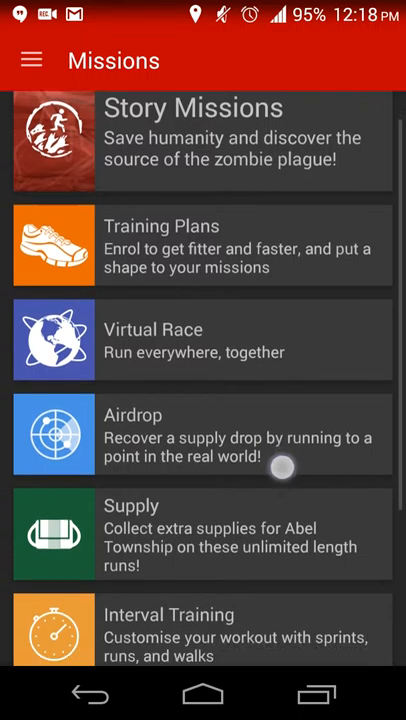
{"action": "left_click", "coordinate": [200, 433]}
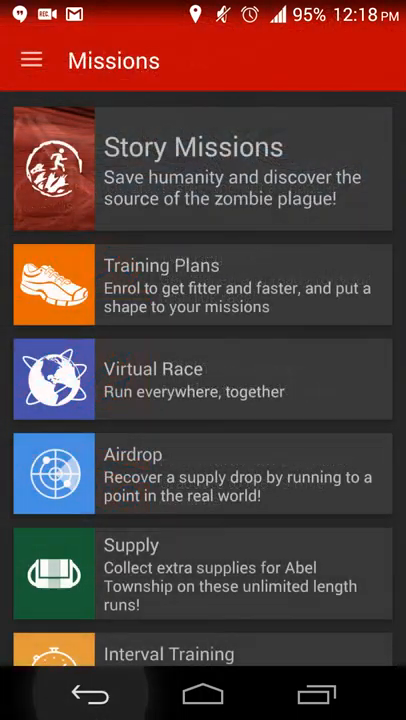
{"action": "left_click", "coordinate": [200, 379]}
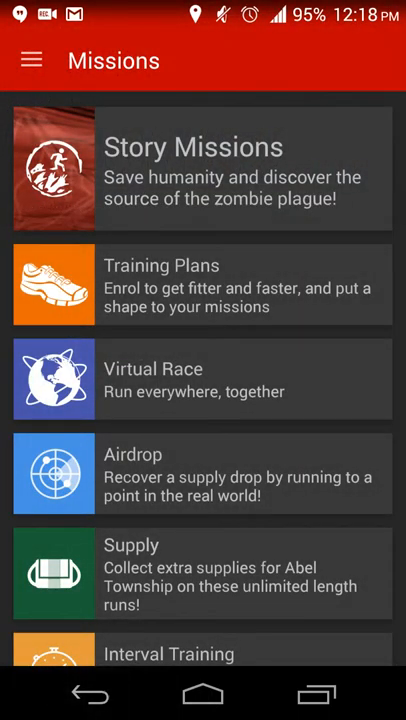
{"action": "scroll", "scroll_direction": "up", "scroll_amount": 3}
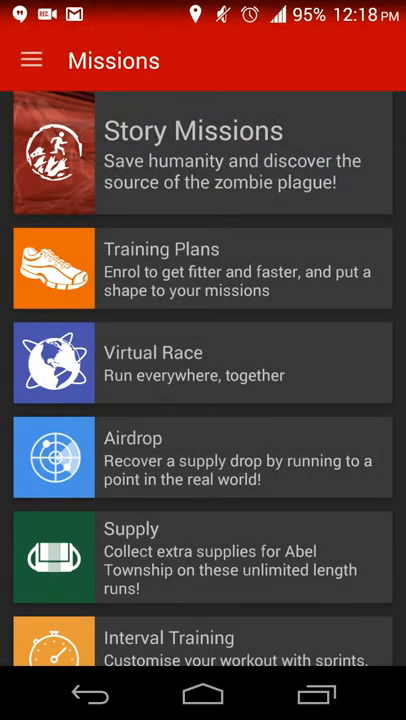
{"action": "left_click", "coordinate": [200, 558]}
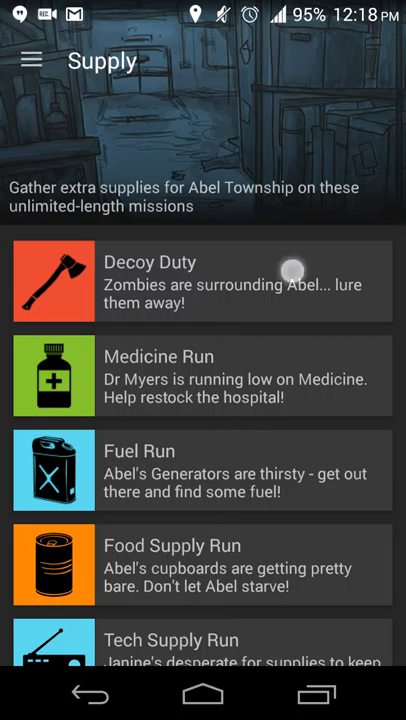
Step: View the Decoy Duty mission details, scroll the Supply list, then bring up the main navigation
{"action": "left_click", "coordinate": [203, 281]}
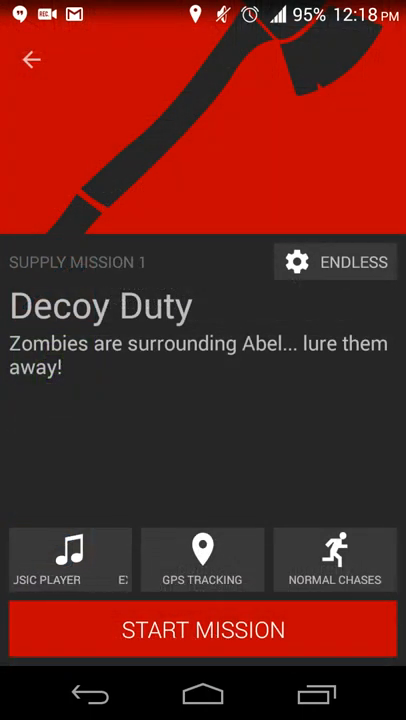
{"action": "left_click", "coordinate": [31, 60]}
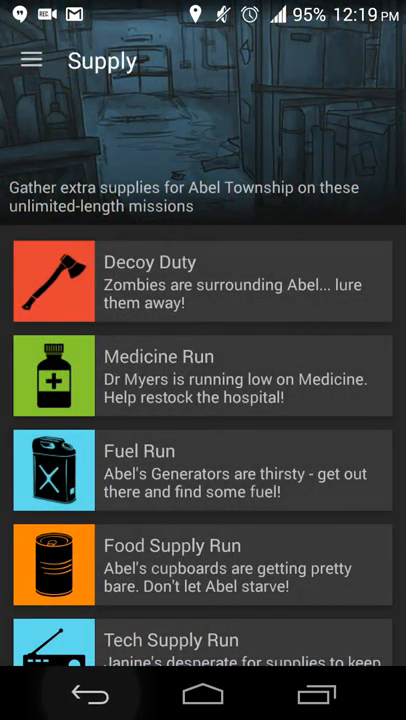
{"action": "scroll", "scroll_direction": "down", "scroll_amount": 3}
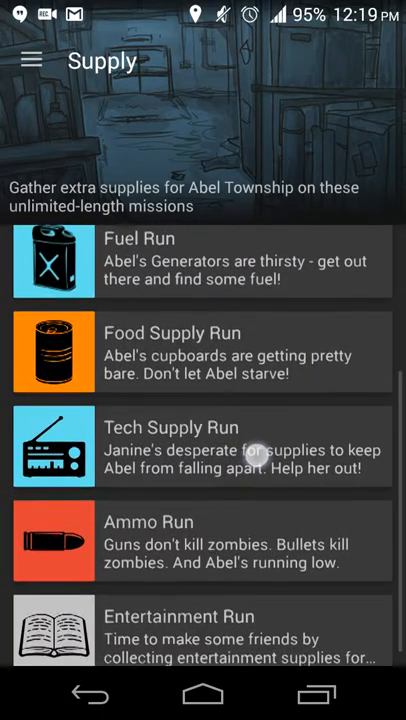
{"action": "left_click", "coordinate": [200, 637]}
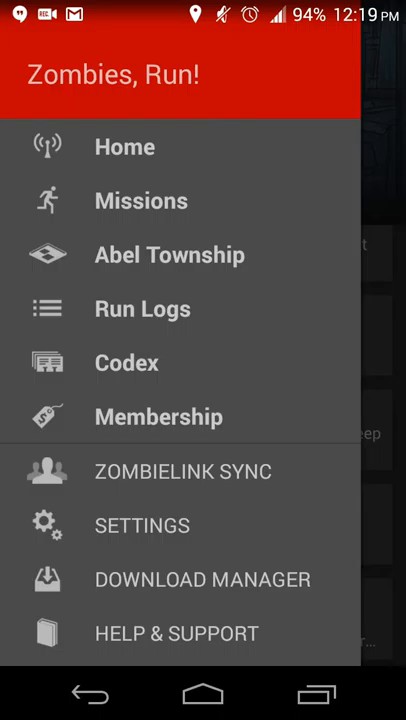
Step: Go to Story Missions and open Season 1 Mission 1, Jolly Alpha Five Niner
{"action": "left_click", "coordinate": [141, 200]}
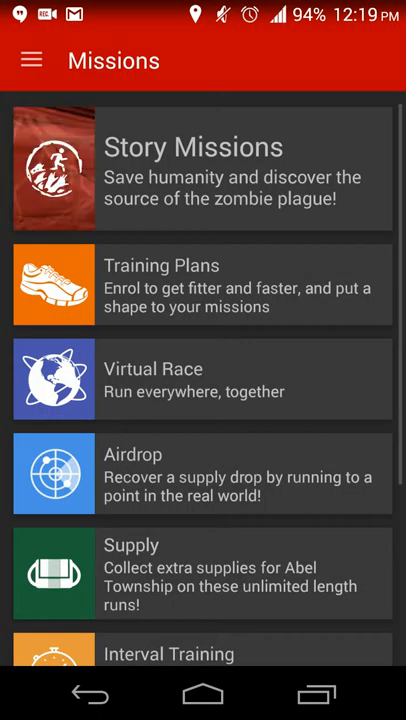
{"action": "left_click", "coordinate": [200, 167]}
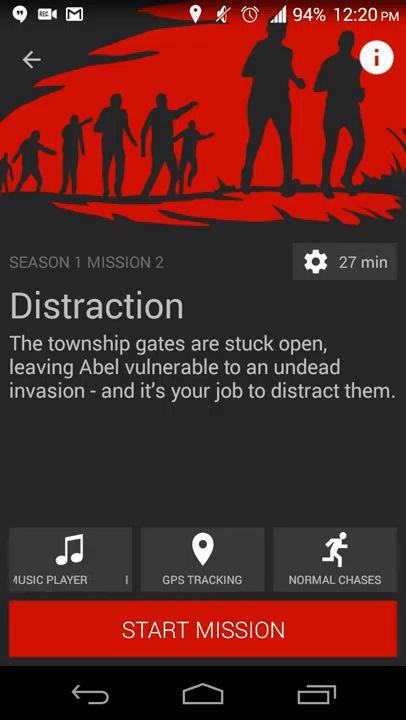
{"action": "scroll", "scroll_direction": "left", "scroll_amount": 3}
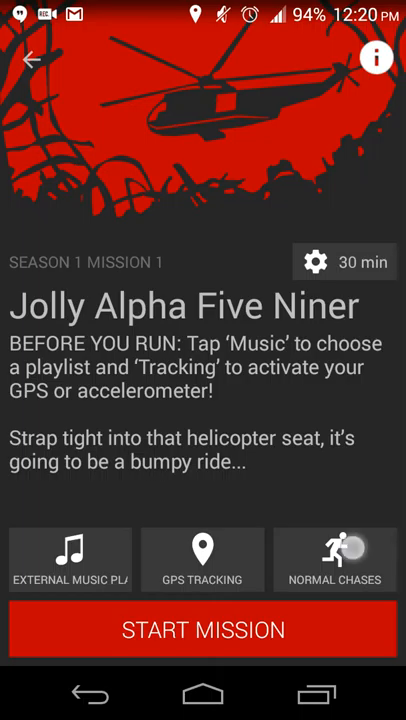
Step: Check the Normal Chases settings, then return to the Season 1 story missions list
{"action": "left_click", "coordinate": [334, 558]}
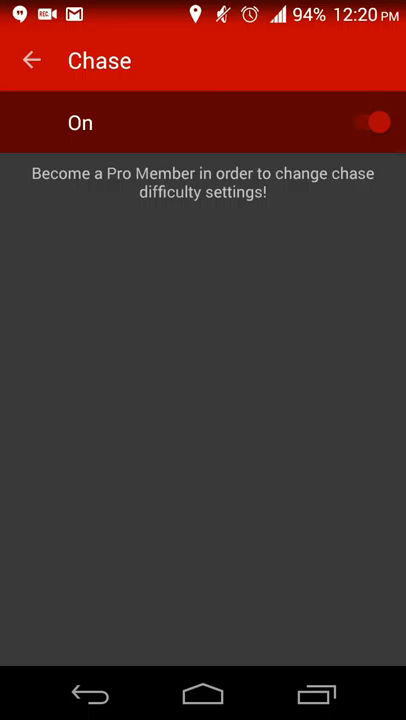
{"action": "left_click", "coordinate": [32, 60]}
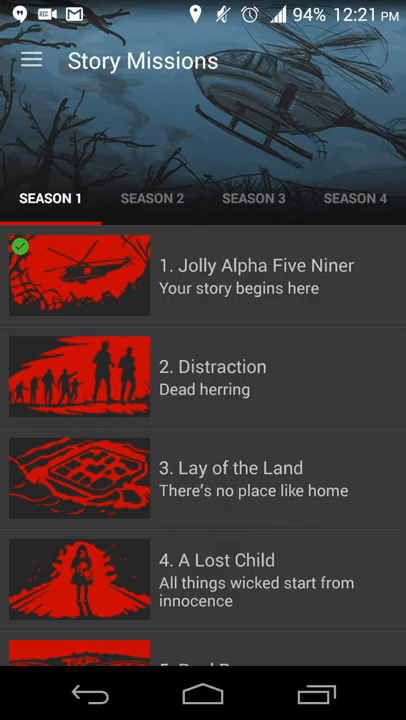
Step: Open the Run Logs listing the past Jolly Alpha Five Niner runs
{"action": "left_click", "coordinate": [31, 61]}
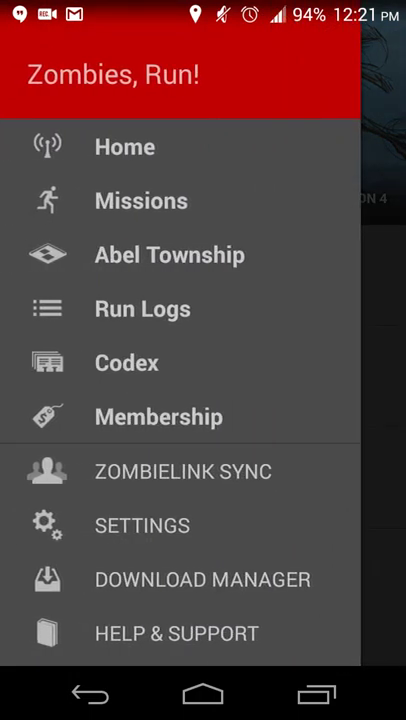
{"action": "left_click", "coordinate": [142, 308]}
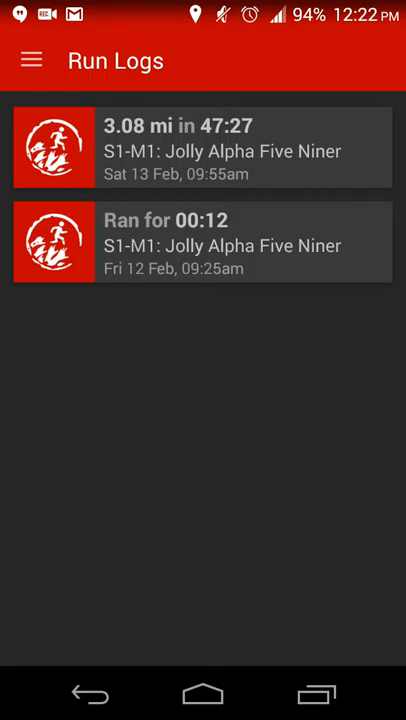
Step: Open the 3.08-mile Jolly Alpha Five Niner run's log details
{"action": "left_click", "coordinate": [31, 60]}
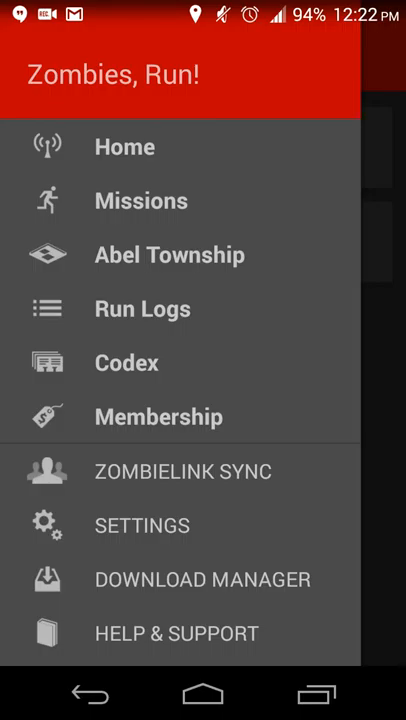
{"action": "left_click", "coordinate": [142, 308]}
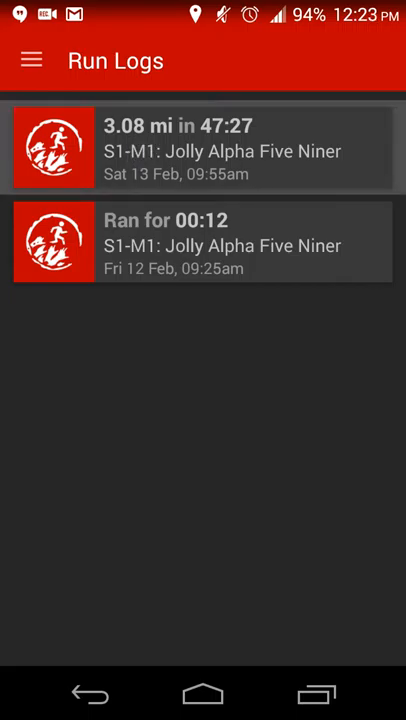
{"action": "left_click", "coordinate": [203, 148]}
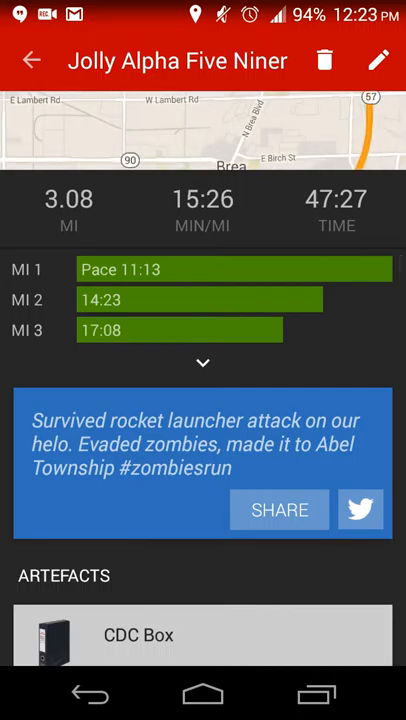
Step: Scroll through the run's Artefacts and Game Events, then return to Run Logs
{"action": "scroll", "scroll_direction": "up", "scroll_amount": 3}
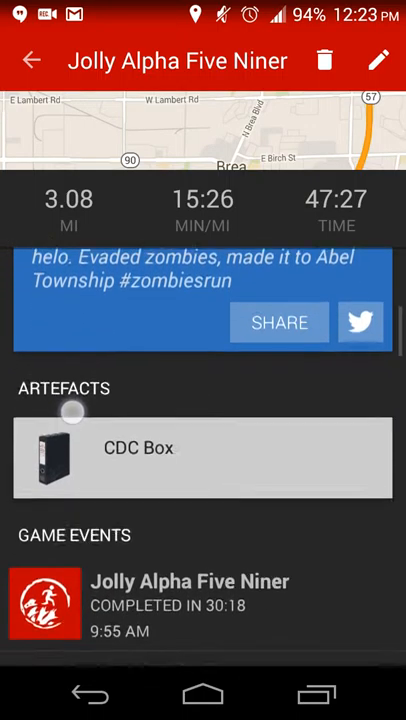
{"action": "scroll", "scroll_direction": "down", "scroll_amount": 3}
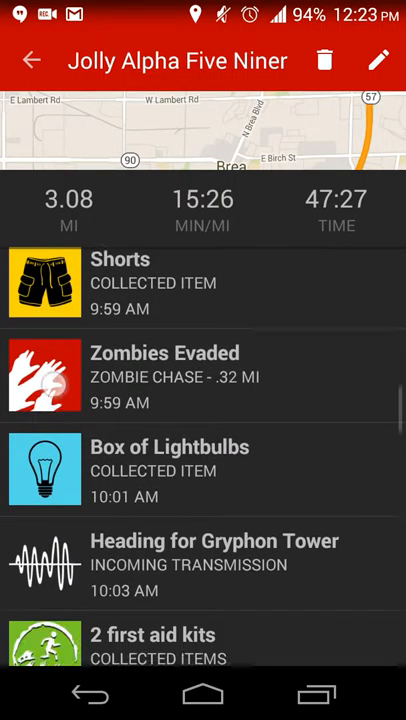
{"action": "scroll", "scroll_direction": "down", "scroll_amount": 3}
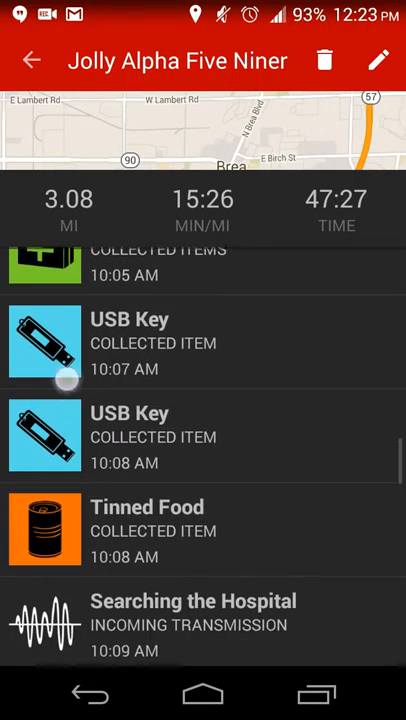
{"action": "scroll", "scroll_direction": "down", "scroll_amount": 3}
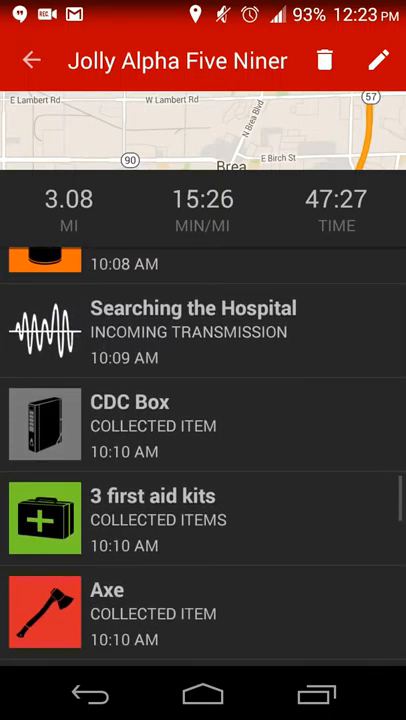
{"action": "left_click", "coordinate": [32, 60]}
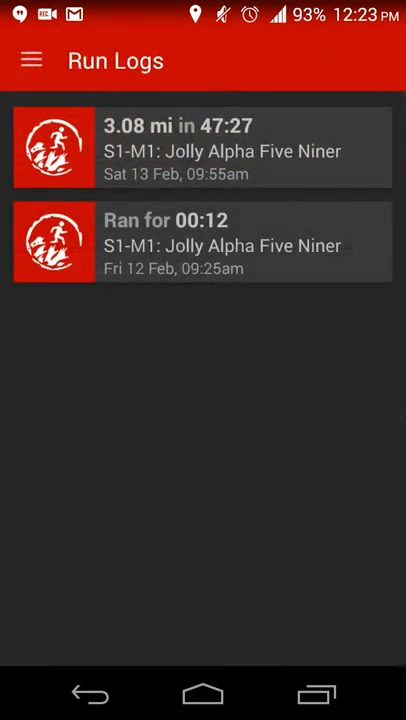
Step: Bring up the navigation drawer listing the app's sections from Run Logs
{"action": "left_click", "coordinate": [203, 243]}
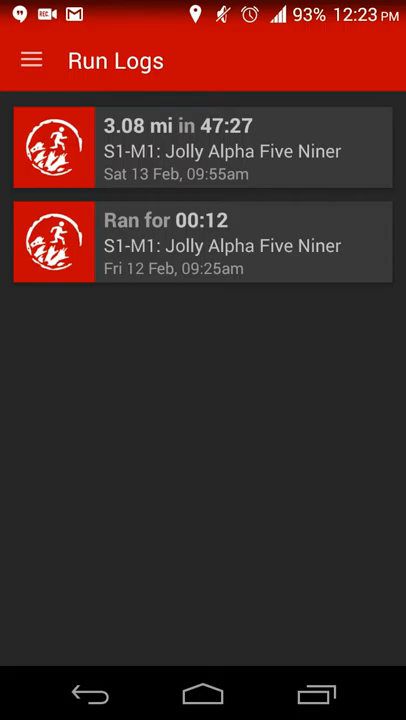
{"action": "left_click", "coordinate": [31, 60]}
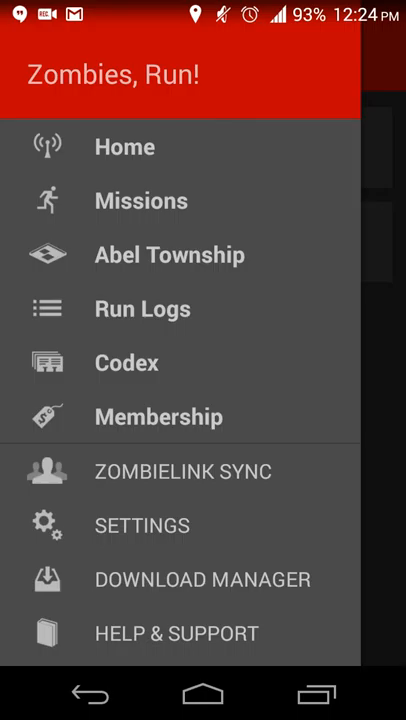
Step: Browse the Codex's CDC Box artefact and the Supplies entries
{"action": "left_click", "coordinate": [142, 308]}
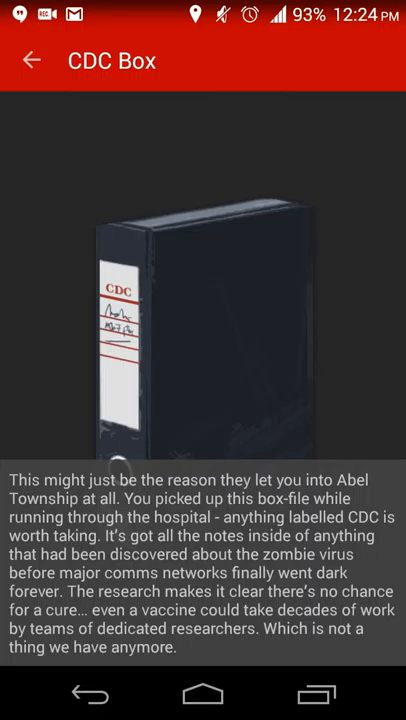
{"action": "left_click", "coordinate": [31, 60]}
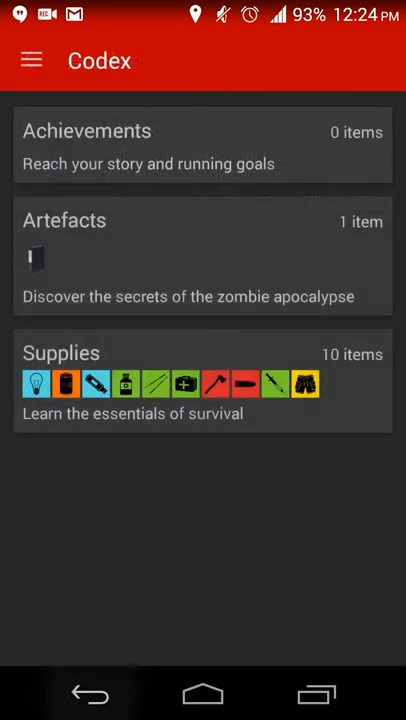
{"action": "left_click", "coordinate": [203, 382]}
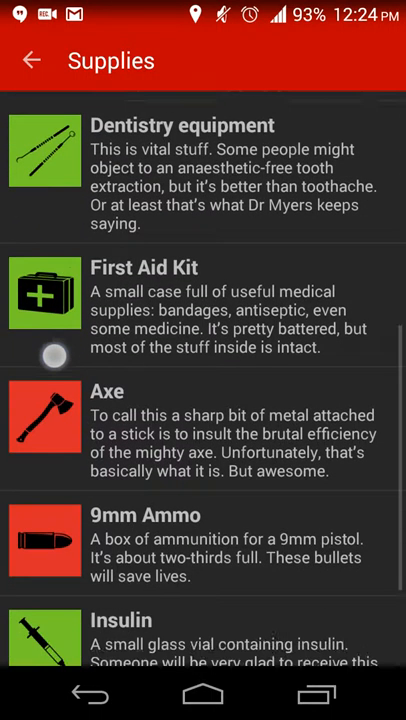
{"action": "scroll", "scroll_direction": "down", "scroll_amount": 3}
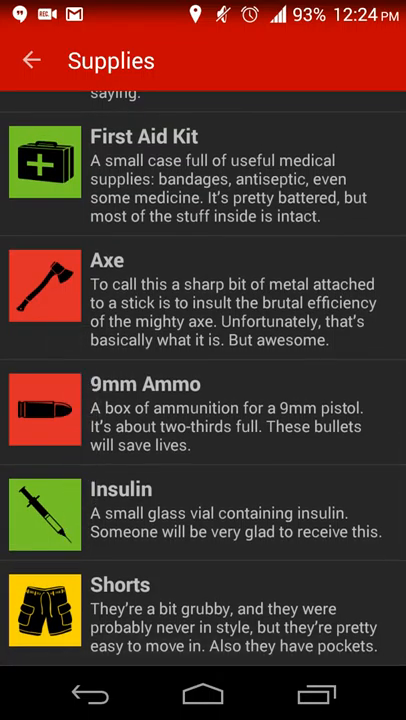
{"action": "left_click", "coordinate": [32, 60]}
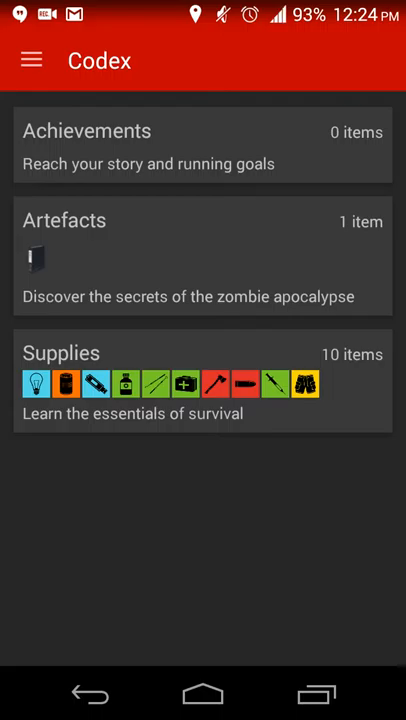
Step: Bring up the navigation drawer and go to the Membership page
{"action": "left_click", "coordinate": [31, 60]}
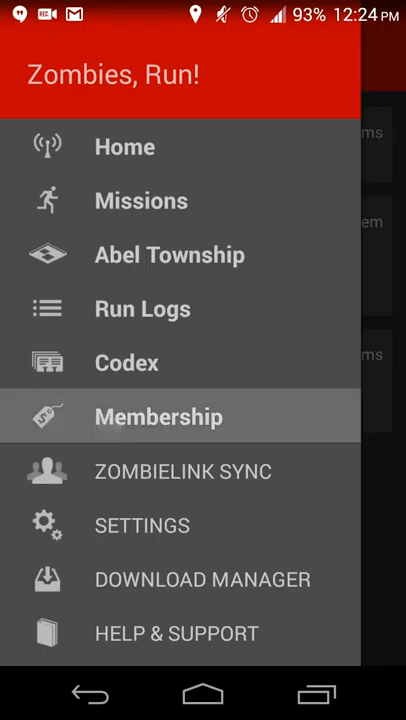
{"action": "left_click", "coordinate": [158, 416]}
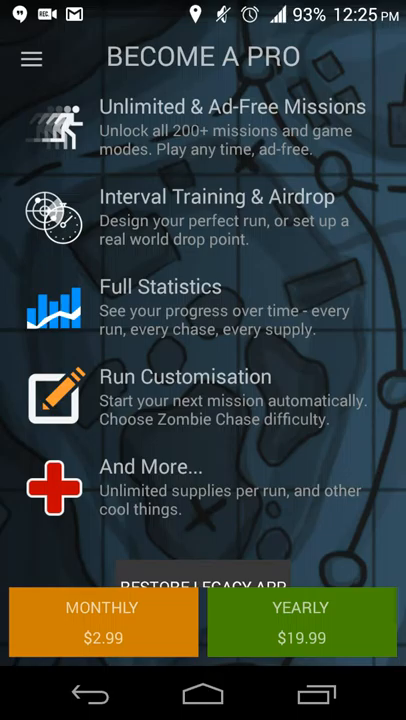
Step: Scroll the Become a Pro benefits and prices, then exit to the phone's home screen
{"action": "scroll", "scroll_direction": "down", "scroll_amount": 3}
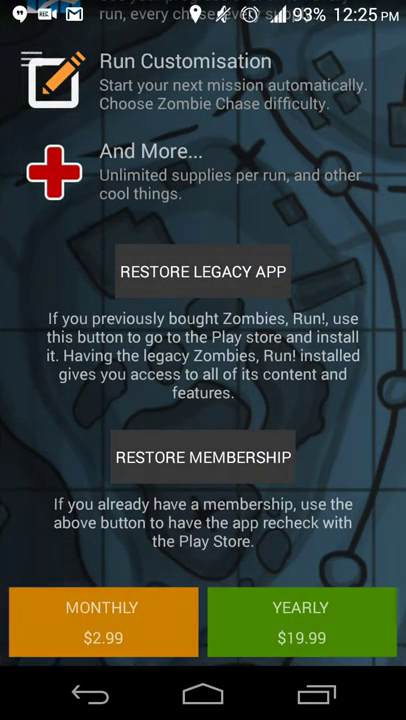
{"action": "scroll", "scroll_direction": "down", "scroll_amount": 3}
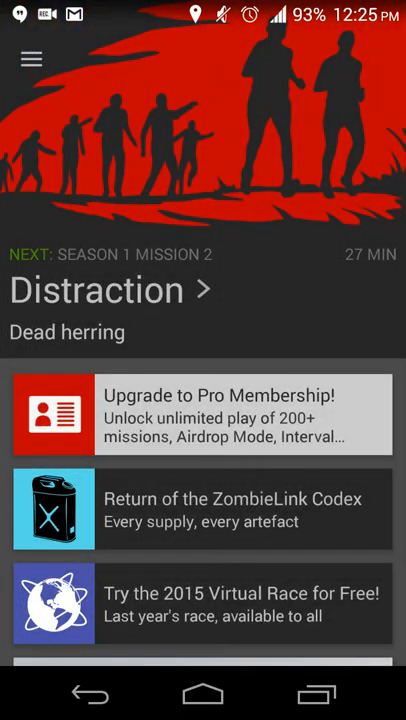
{"action": "left_click", "coordinate": [203, 694]}
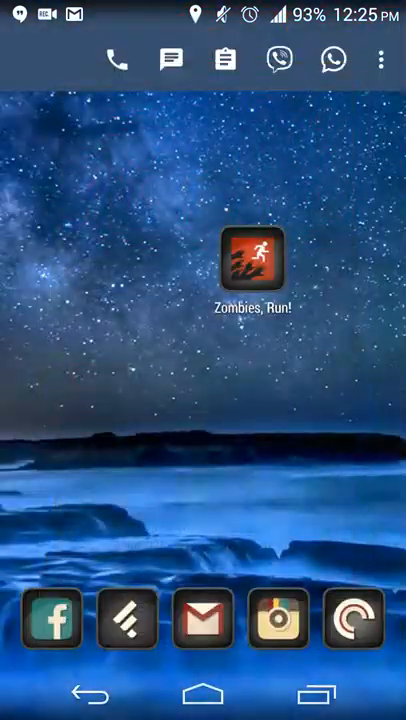